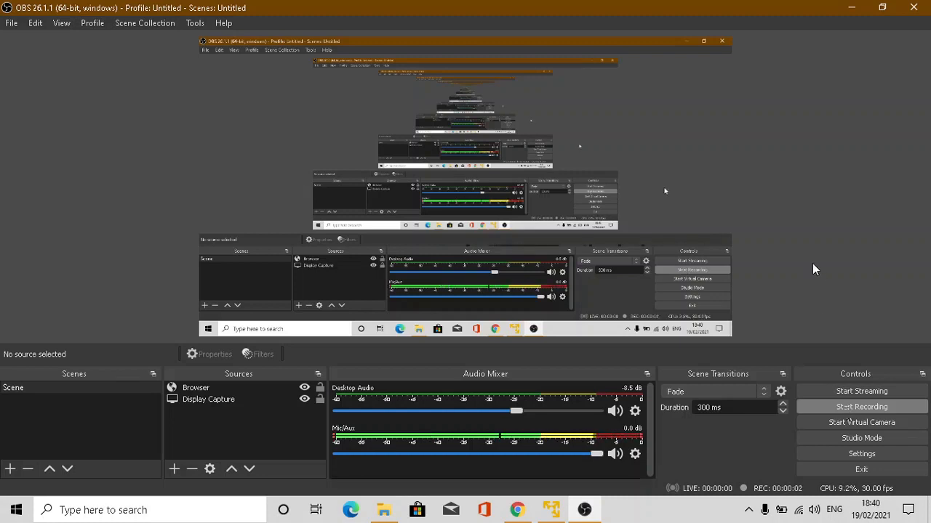
- Start OBS recording, switch to the Kali VM and launch Firefox from the panel
{"action": "left_click", "coordinate": [861, 407]}
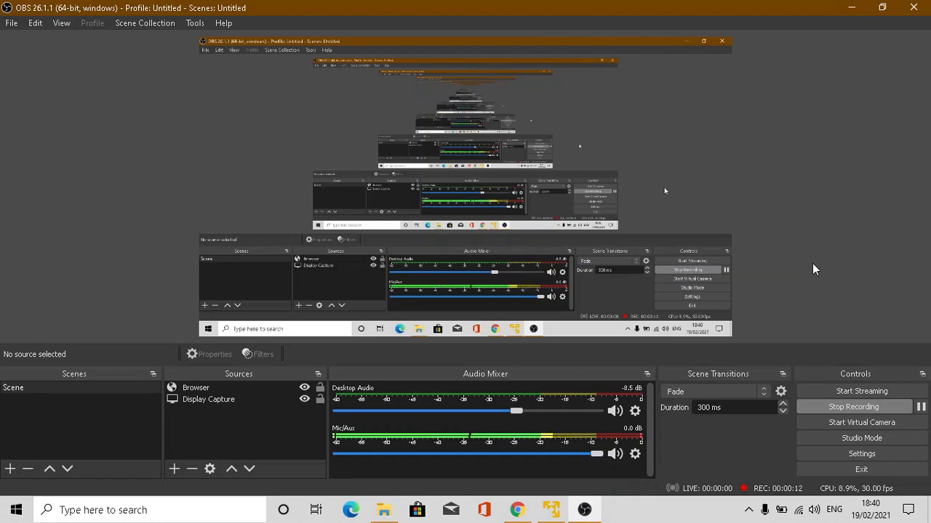
{"action": "left_click", "coordinate": [549, 509]}
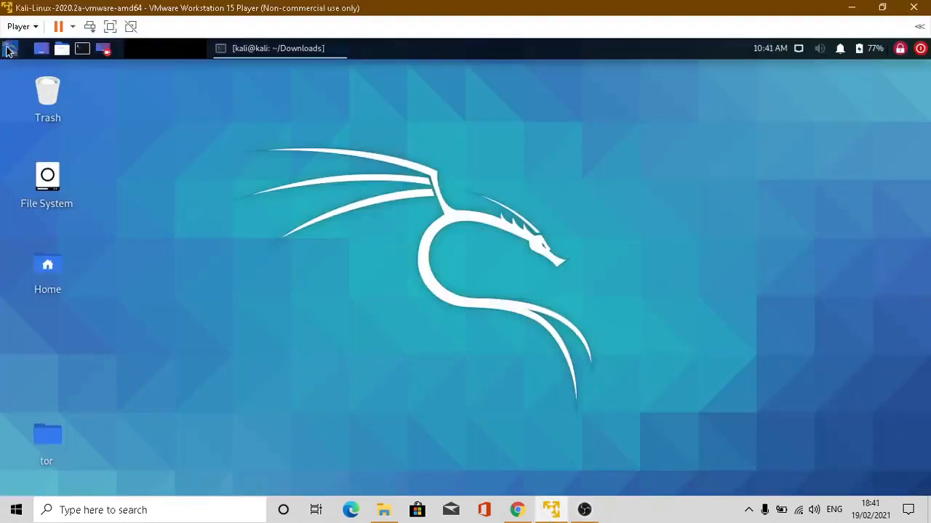
{"action": "left_click", "coordinate": [9, 48]}
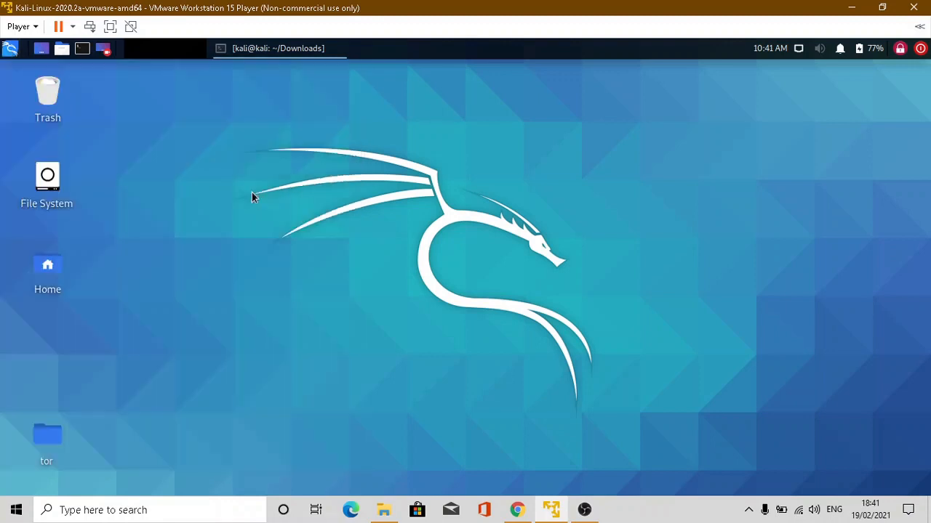
{"action": "left_click", "coordinate": [351, 509]}
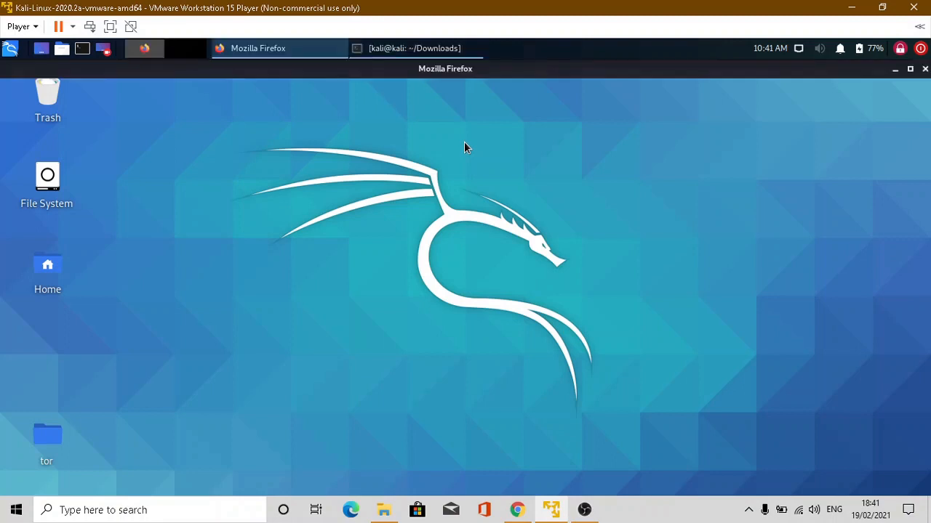
- Search Google for vscode and open the Visual Studio Code download page
{"action": "left_click", "coordinate": [279, 48]}
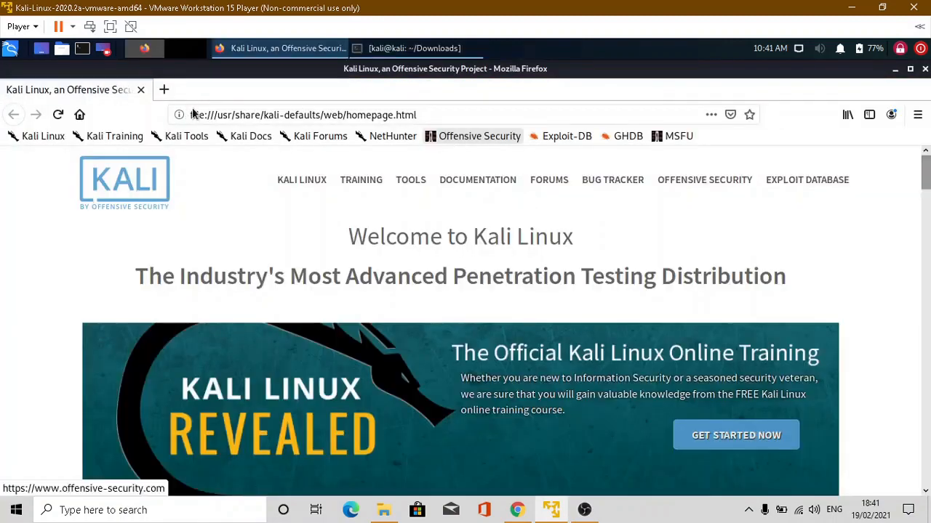
{"action": "left_click", "coordinate": [303, 114]}
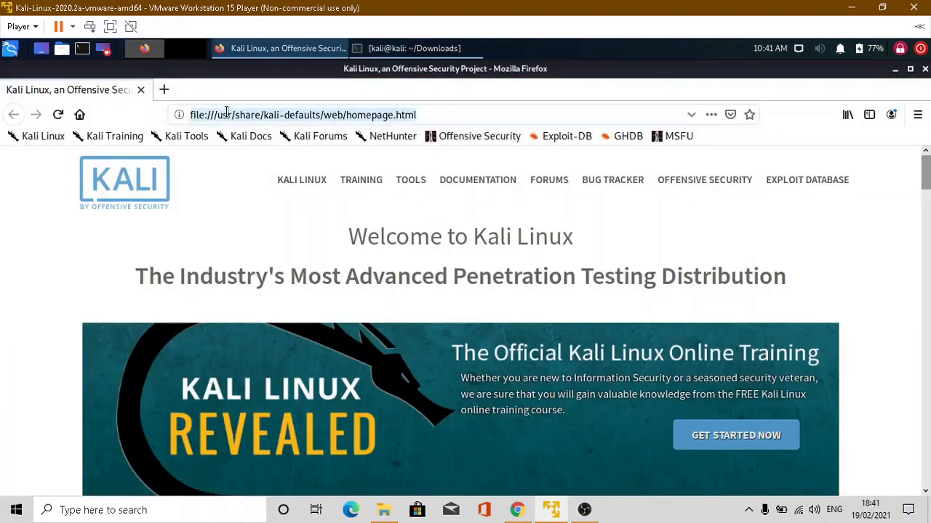
{"action": "type", "text": "vscode"}
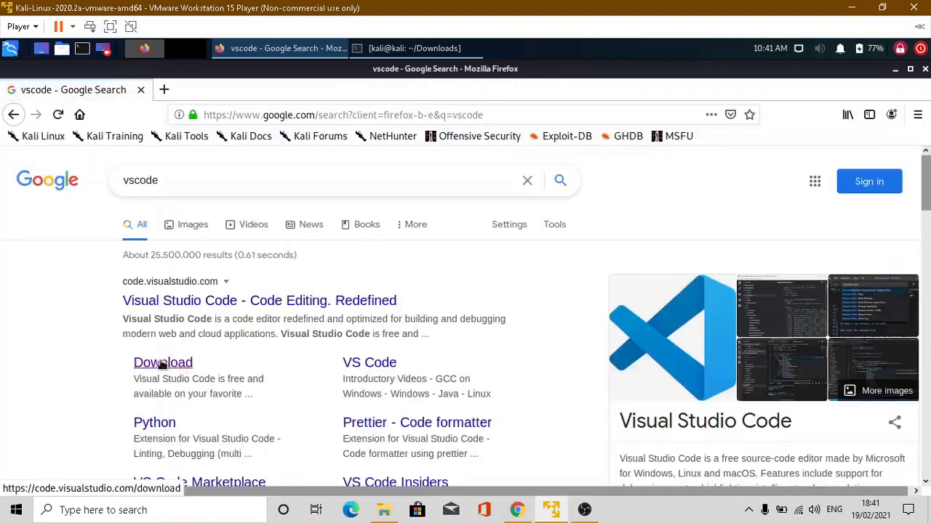
{"action": "left_click", "coordinate": [163, 362]}
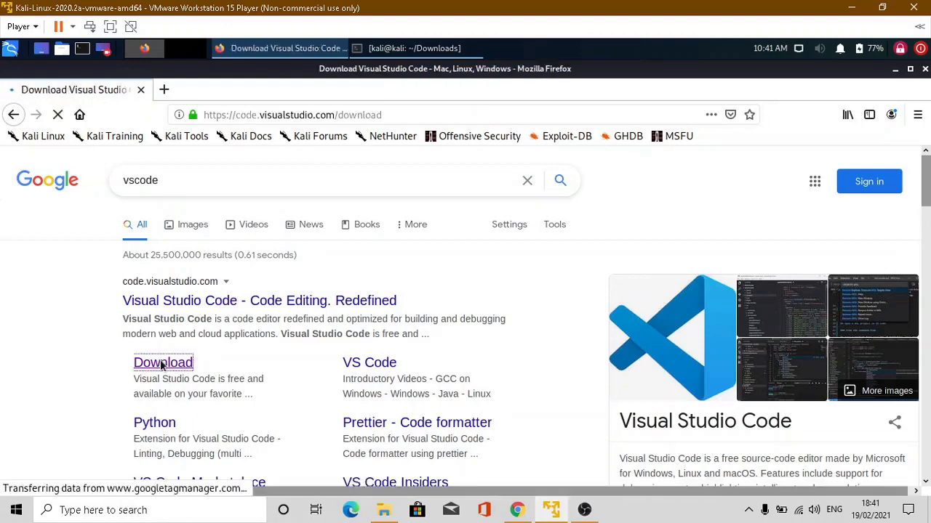
{"action": "left_click", "coordinate": [163, 364]}
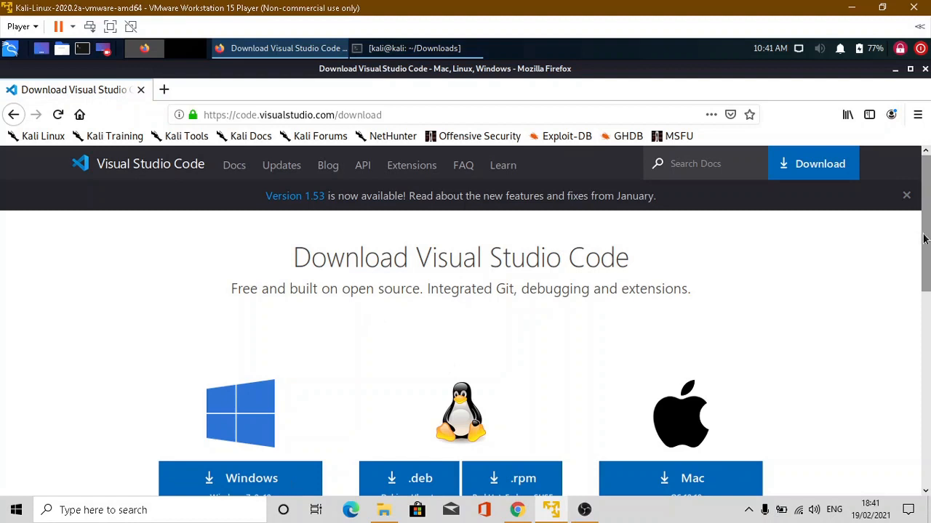
- Download the VS Code Linux .deb package and open its Downloads folder
{"action": "scroll", "scroll_direction": "down", "scroll_amount": 3}
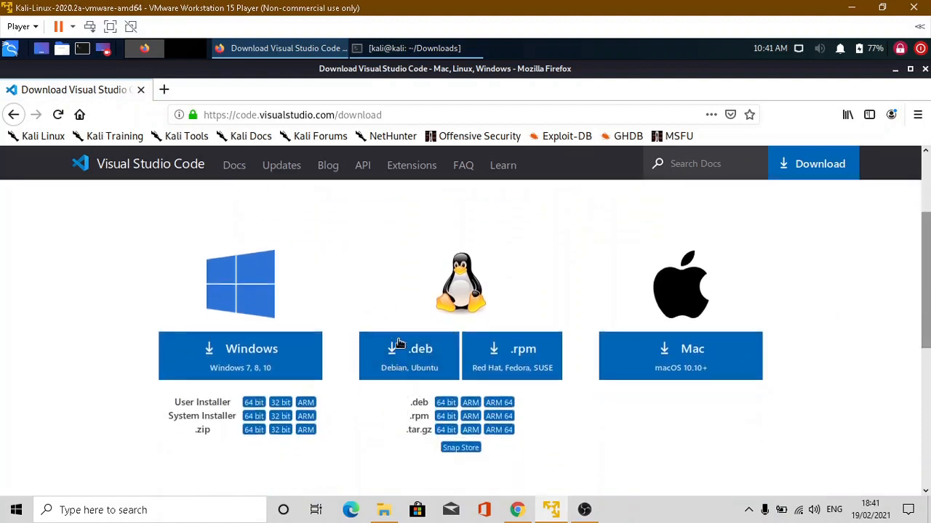
{"action": "left_click", "coordinate": [409, 349]}
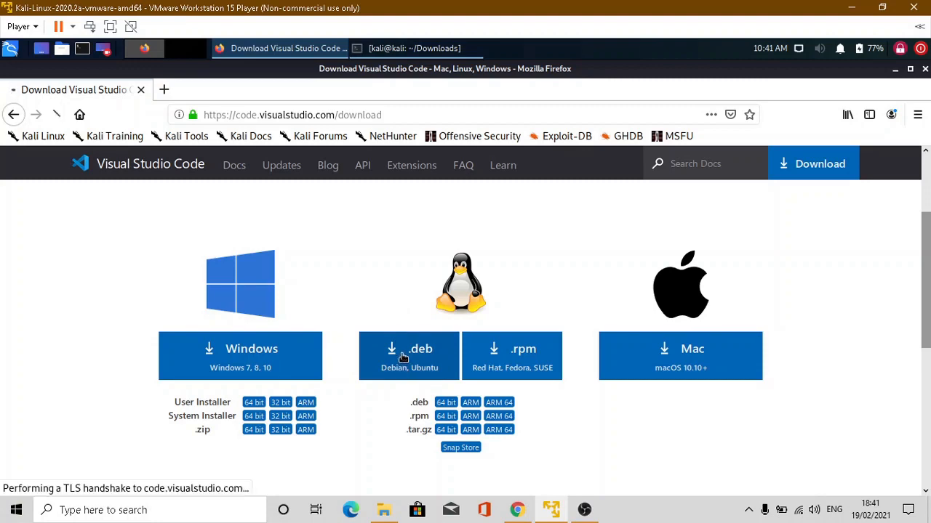
{"action": "left_click", "coordinate": [408, 357]}
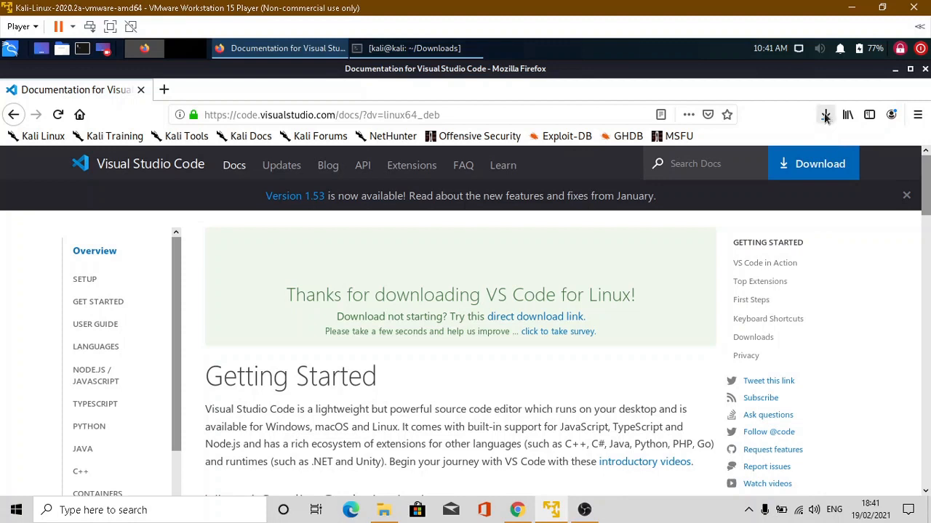
{"action": "left_click", "coordinate": [826, 113]}
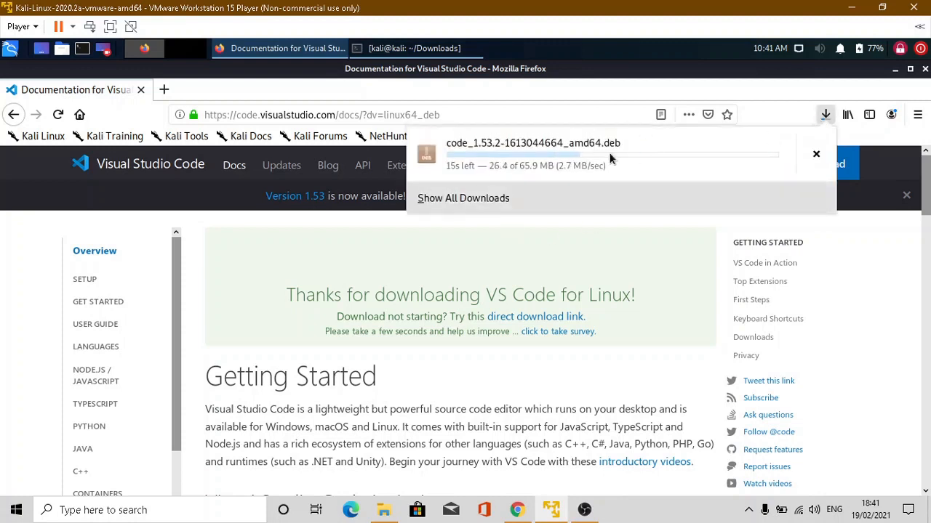
{"action": "mouse_move", "coordinate": [631, 212]}
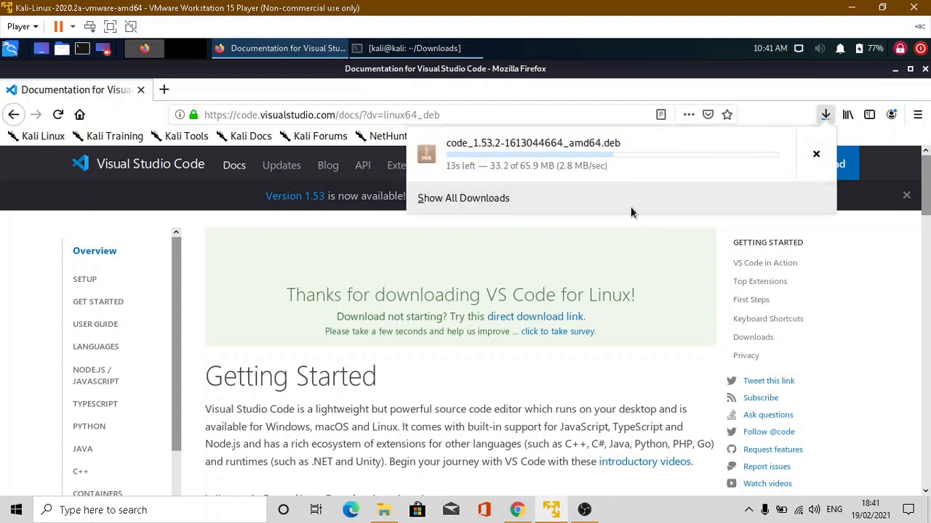
{"action": "mouse_move", "coordinate": [642, 221]}
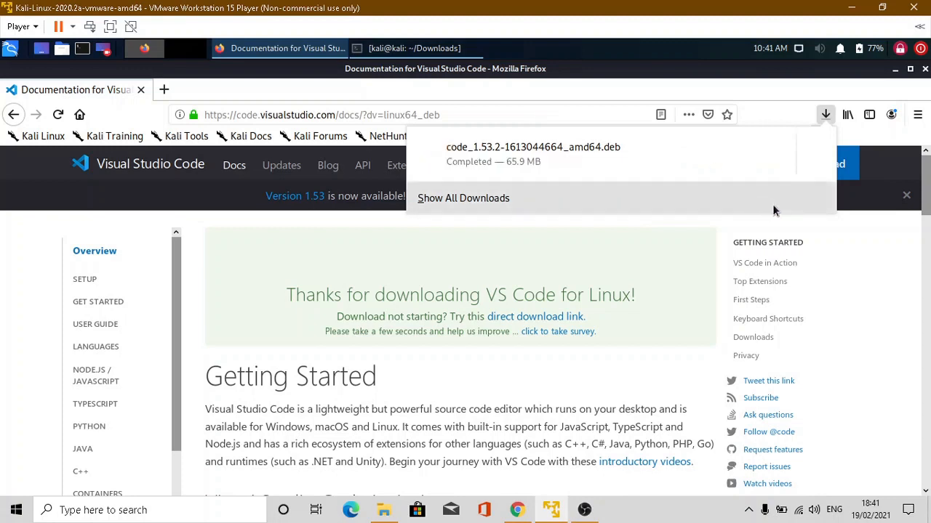
{"action": "left_click", "coordinate": [815, 154]}
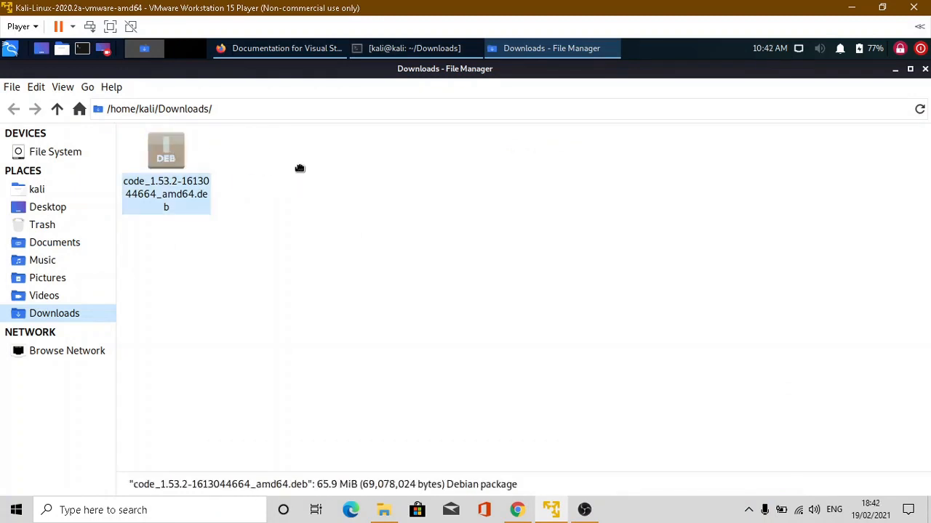
- Open a terminal in the Downloads folder from Thunar's context menu
{"action": "right_click", "coordinate": [300, 168]}
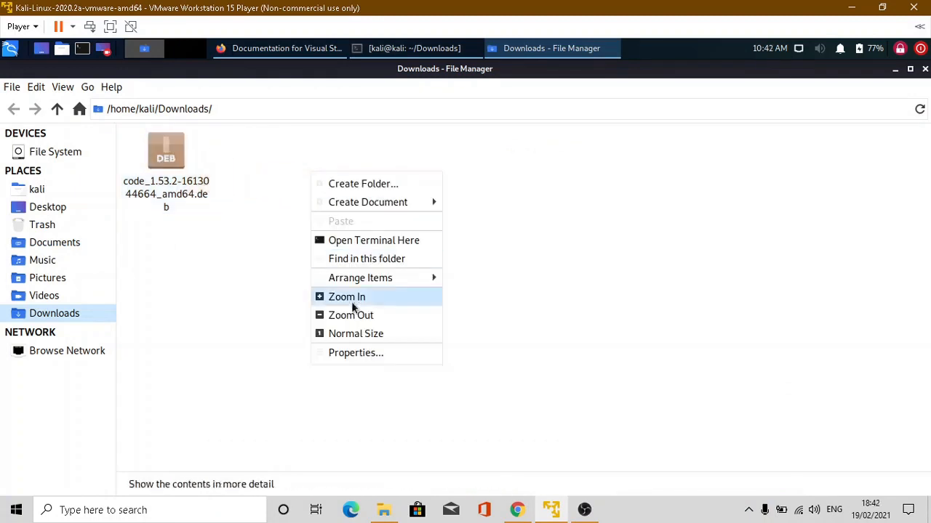
{"action": "left_click", "coordinate": [364, 246]}
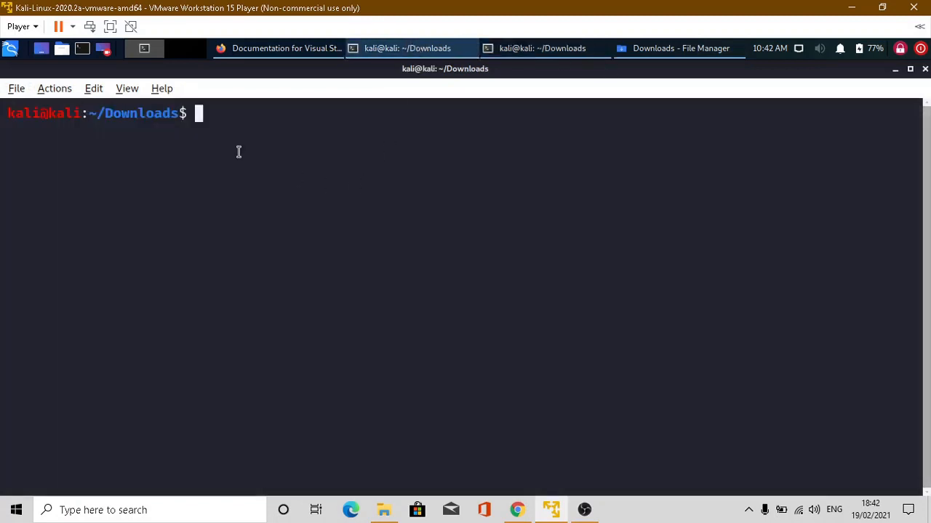
{"action": "type", "text": "ls"}
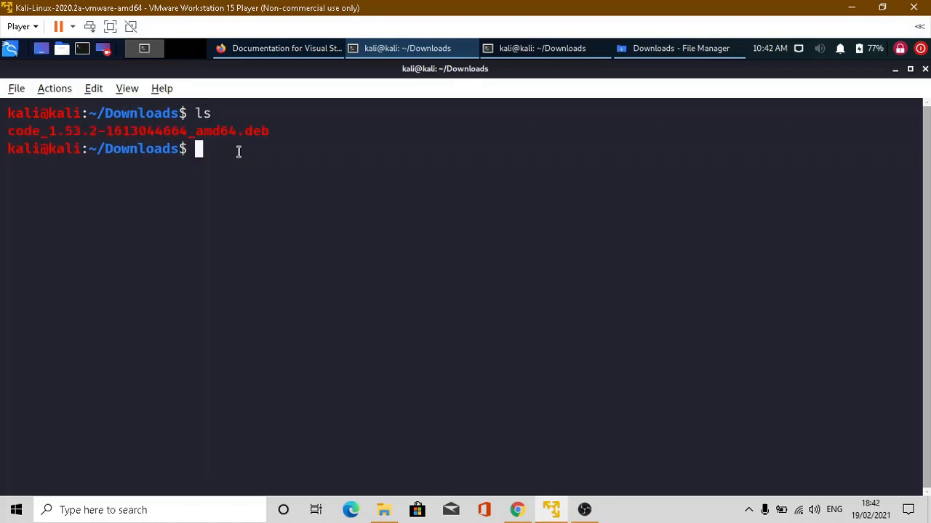
{"action": "mouse_move", "coordinate": [9, 134]}
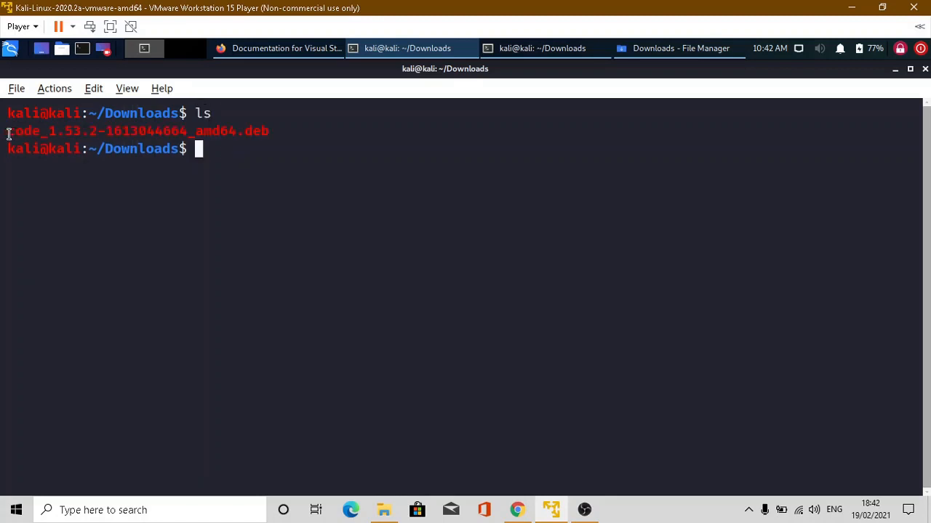
{"action": "double_click", "coordinate": [138, 131]}
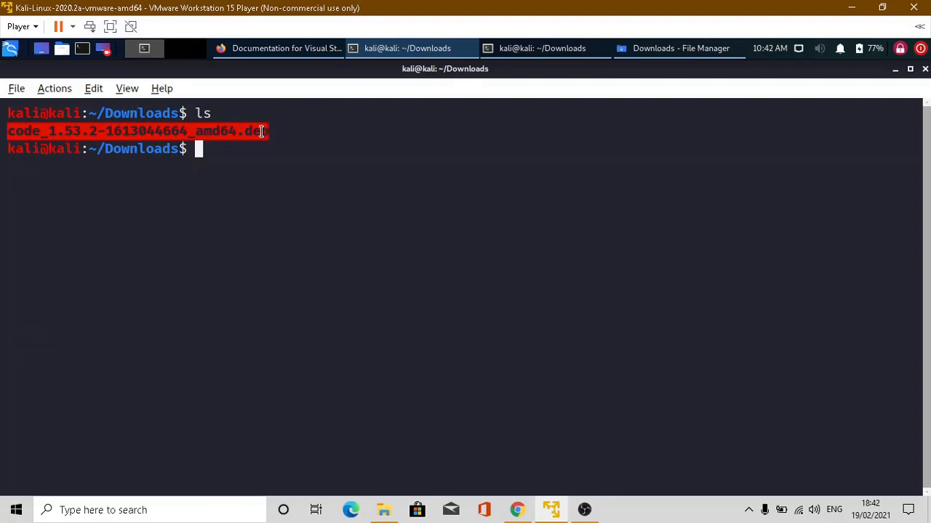
{"action": "mouse_move", "coordinate": [247, 191]}
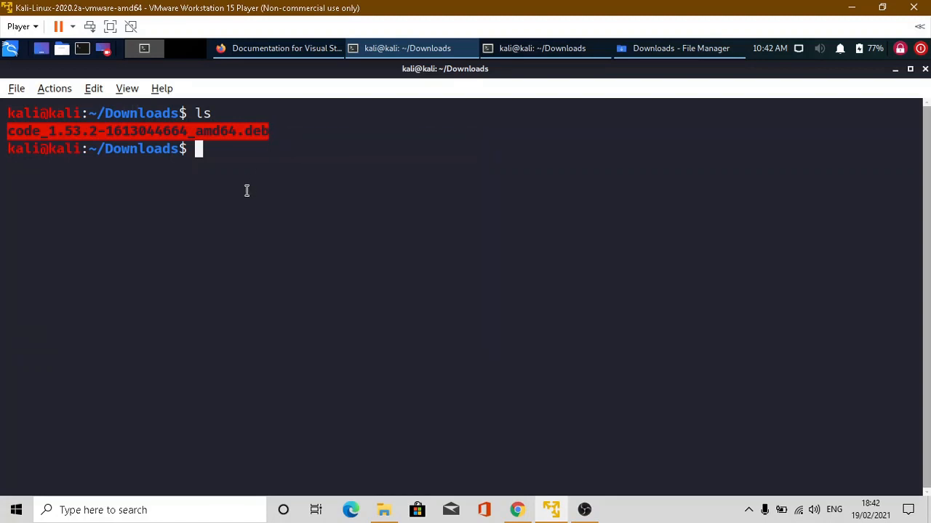
{"action": "type", "text": "sudo"}
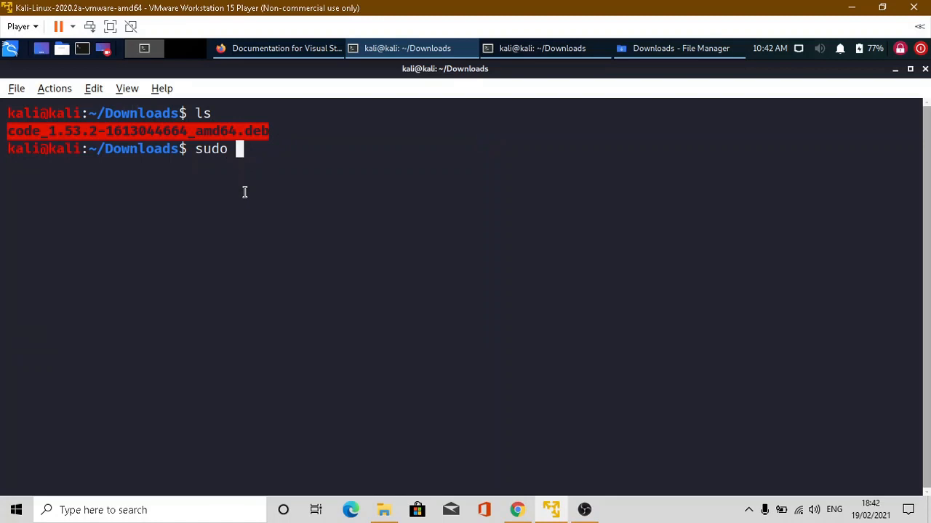
{"action": "type", "text": "dp"}
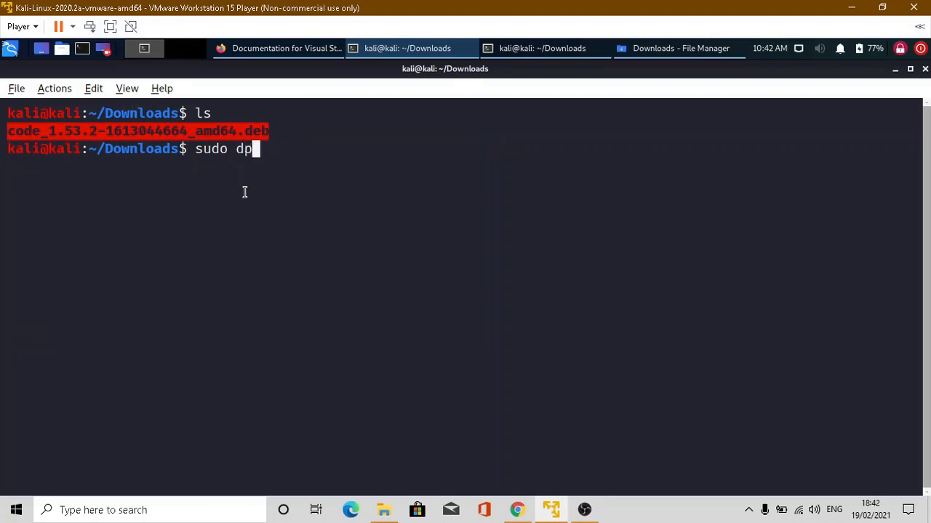
{"action": "type", "text": "kg -"}
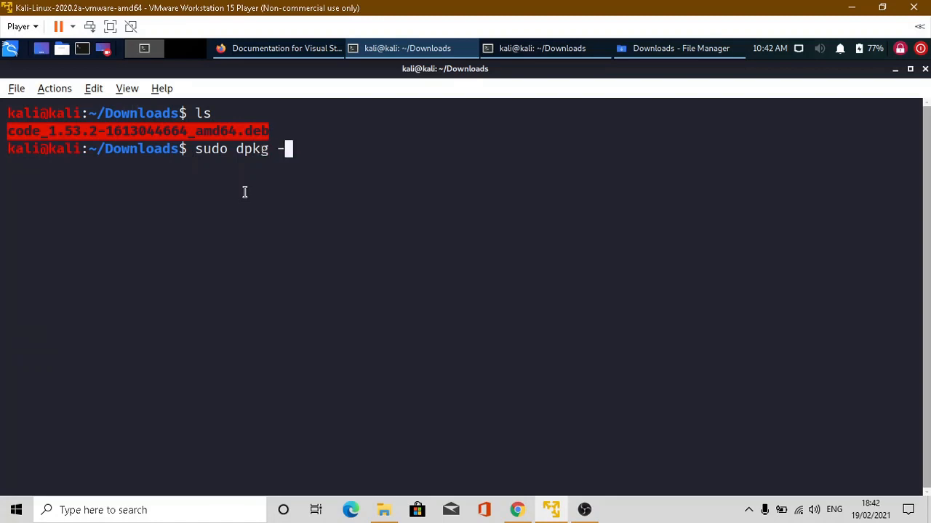
{"action": "type", "text": "i"}
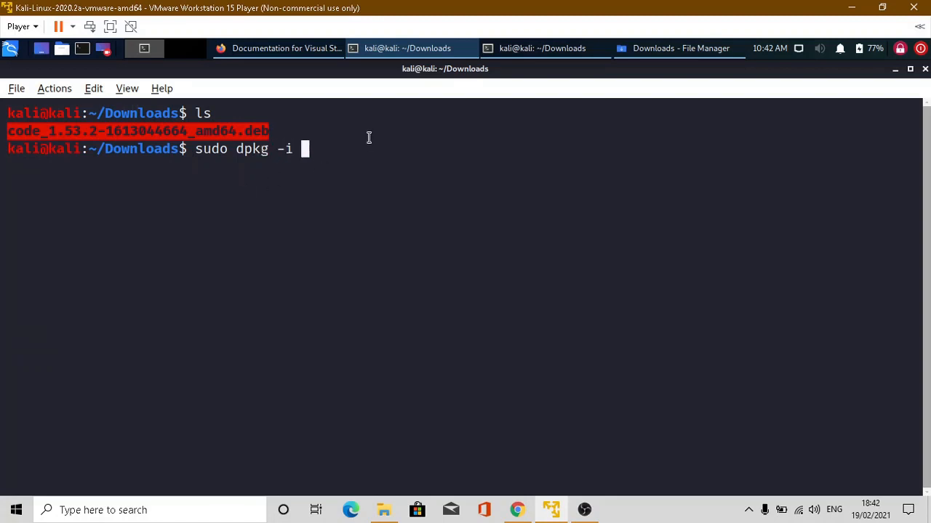
{"action": "right_click", "coordinate": [369, 136]}
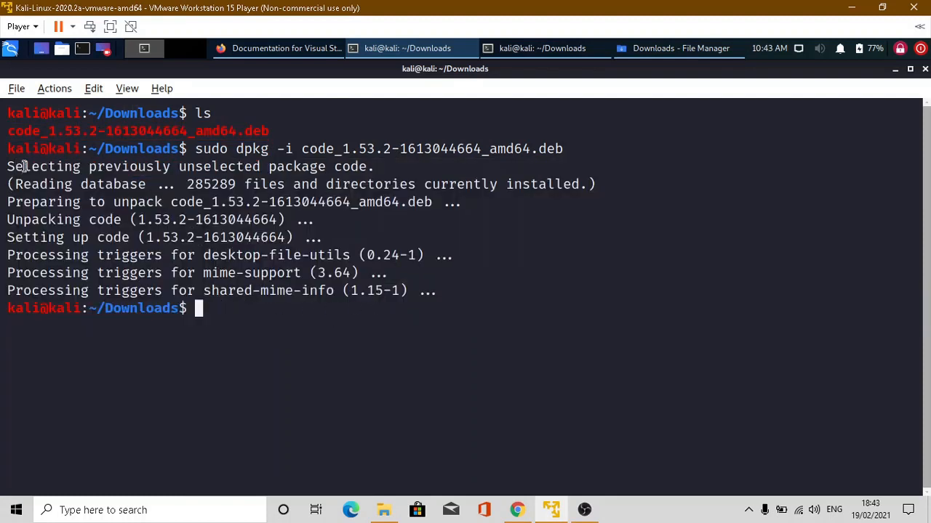
{"action": "left_click", "coordinate": [10, 48]}
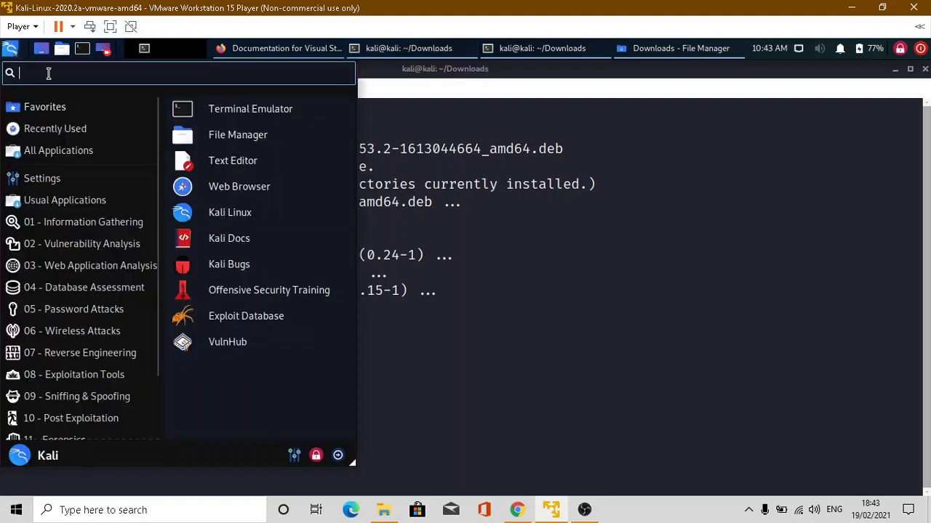
- Search the Kali menu for vs and launch Visual Studio Code
{"action": "type", "text": "vs"}
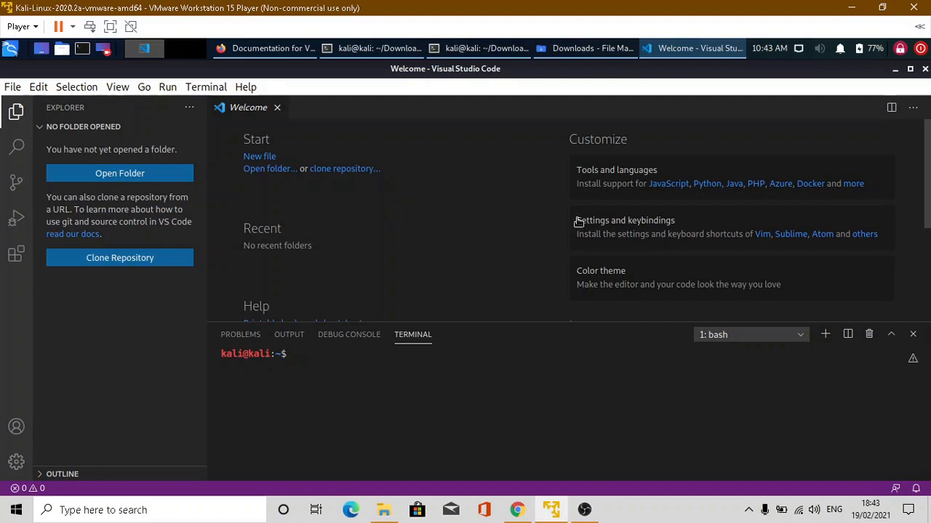
{"action": "mouse_move", "coordinate": [726, 191]}
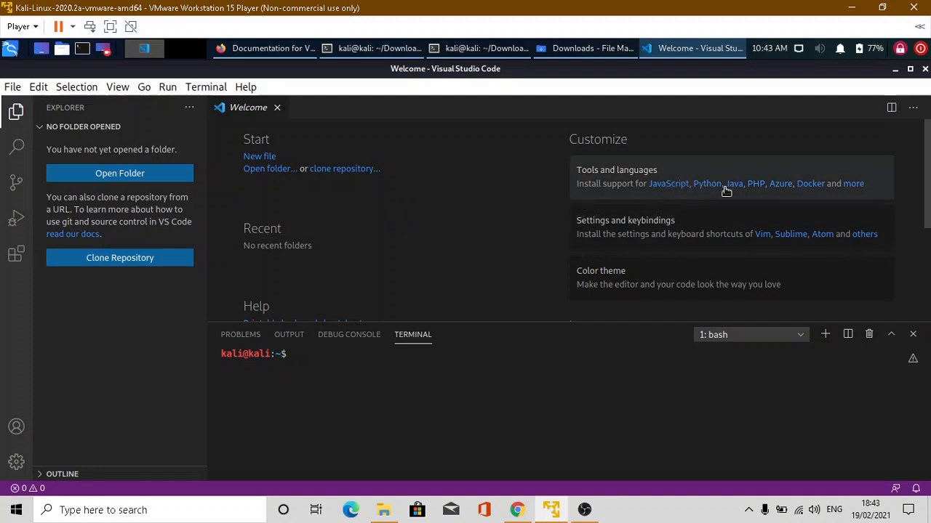
{"action": "mouse_move", "coordinate": [777, 192]}
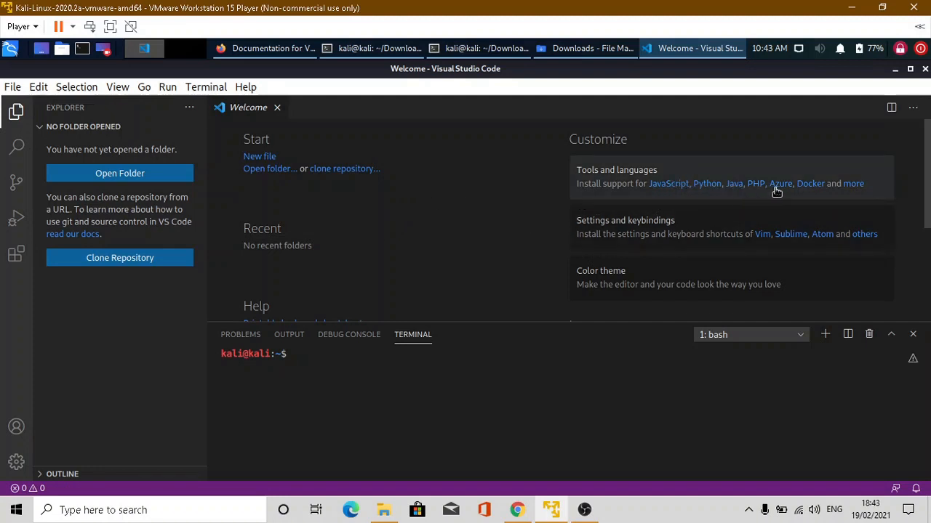
{"action": "mouse_move", "coordinate": [293, 244]}
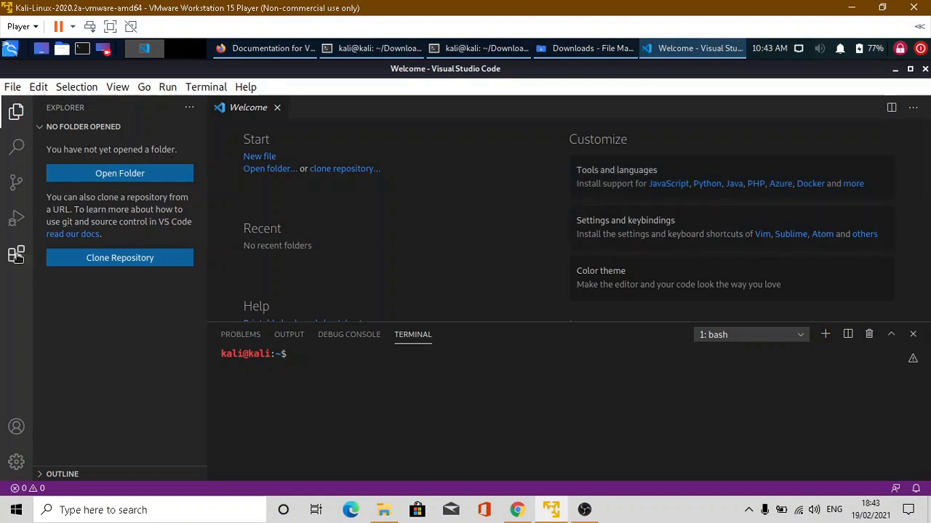
- Show the Extensions marketplace from the Activity Bar
{"action": "left_click", "coordinate": [16, 254]}
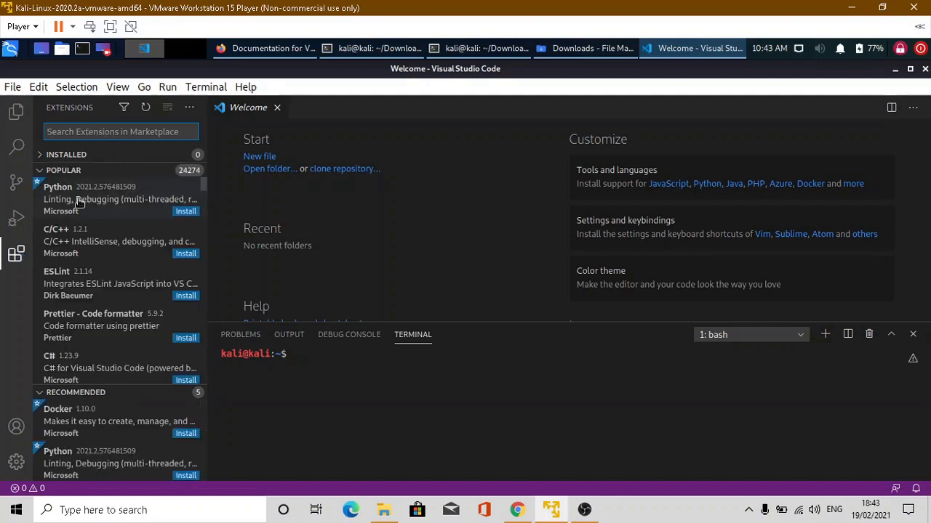
- Install Microsoft's Python extension and return to the file explorer view
{"action": "left_click", "coordinate": [80, 192]}
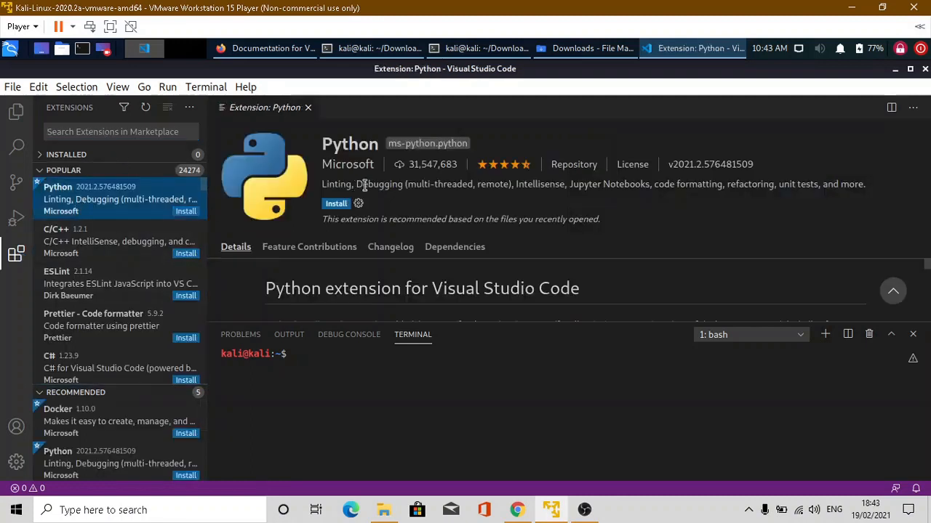
{"action": "left_click", "coordinate": [334, 204]}
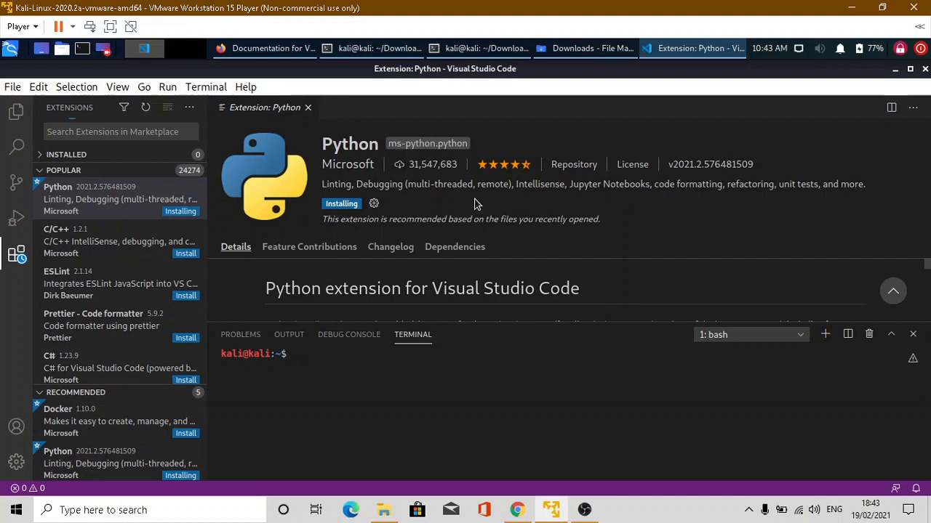
{"action": "mouse_move", "coordinate": [291, 254]}
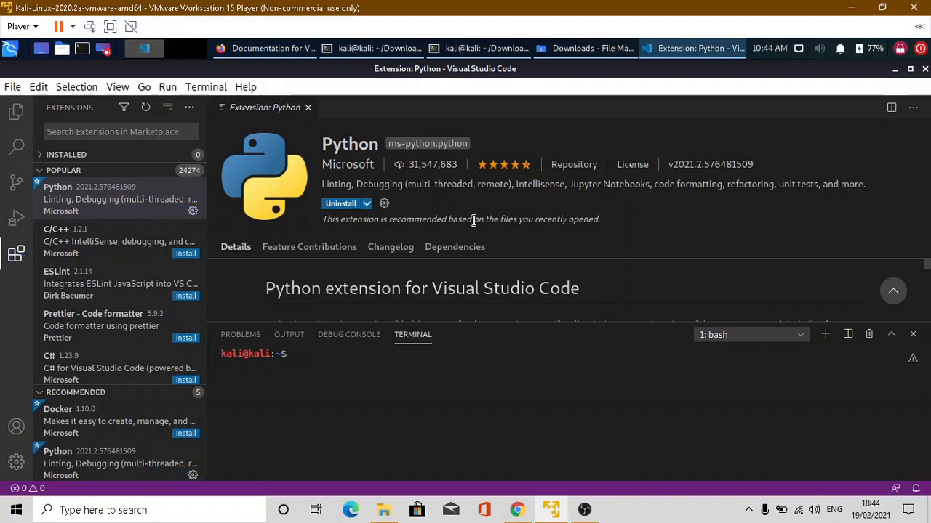
{"action": "left_click", "coordinate": [340, 203]}
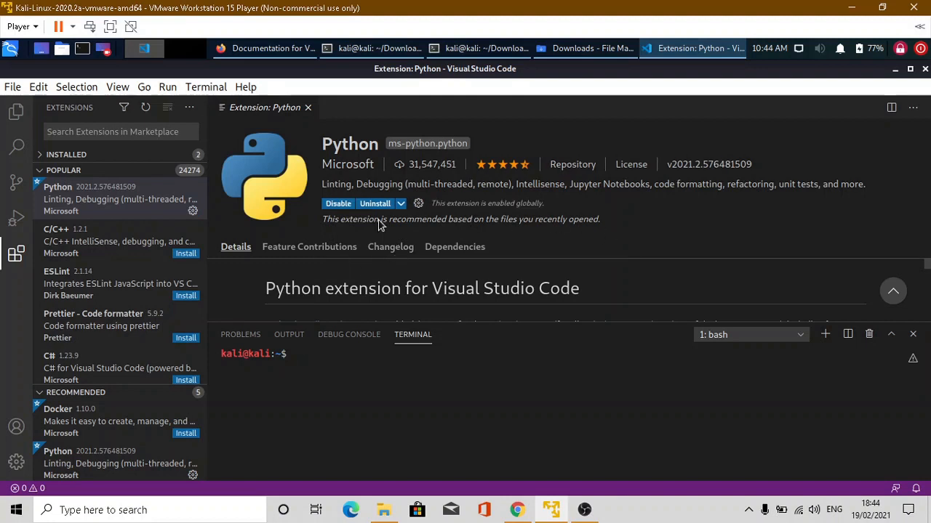
{"action": "left_click", "coordinate": [15, 111]}
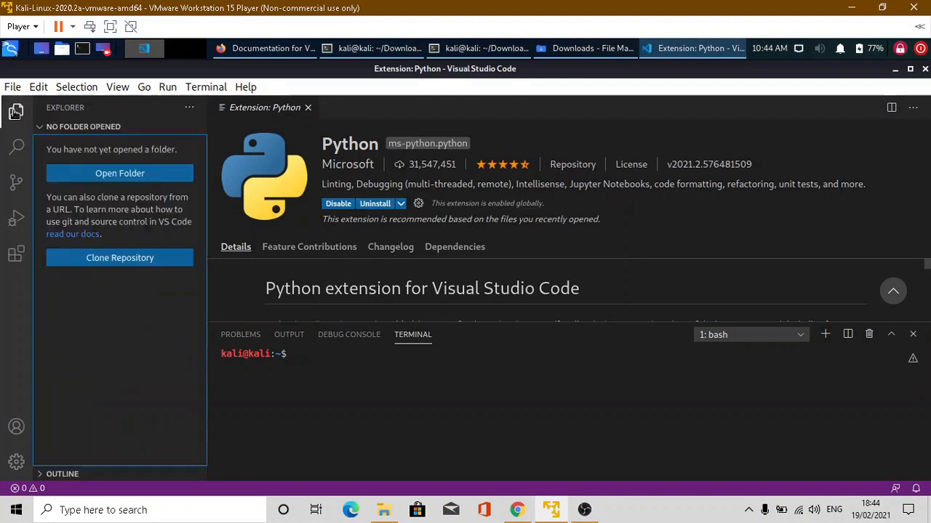
- Create a new file and save it as Untitled-1.py in the home folder
{"action": "left_click", "coordinate": [12, 87]}
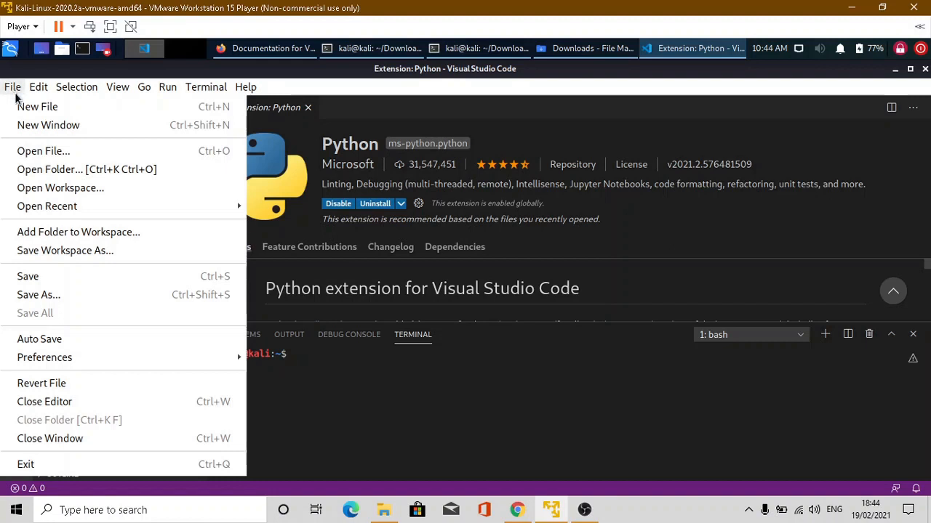
{"action": "left_click", "coordinate": [38, 106]}
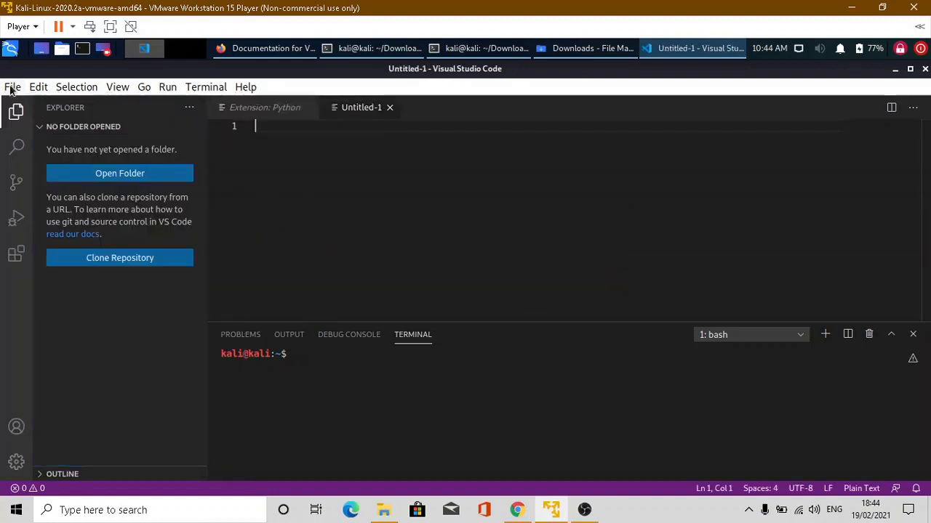
{"action": "mouse_move", "coordinate": [73, 279]}
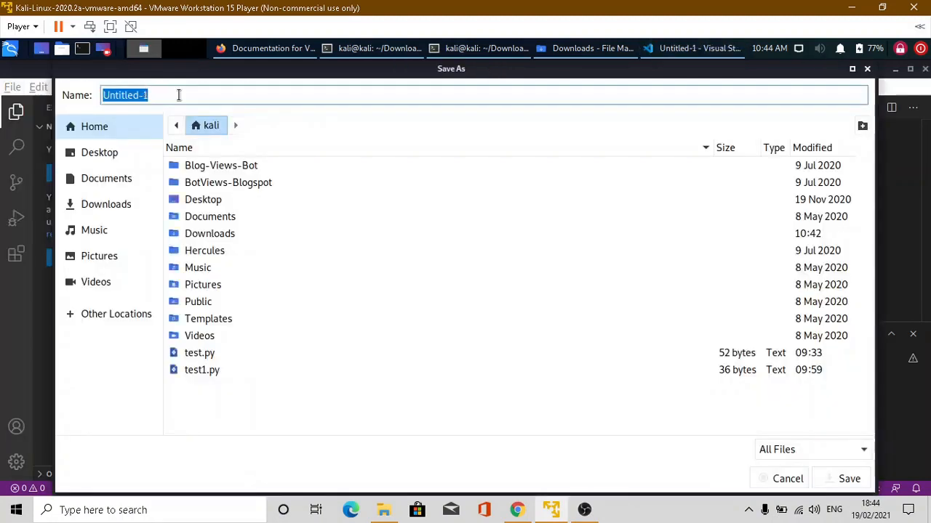
{"action": "type", "text": ".py"}
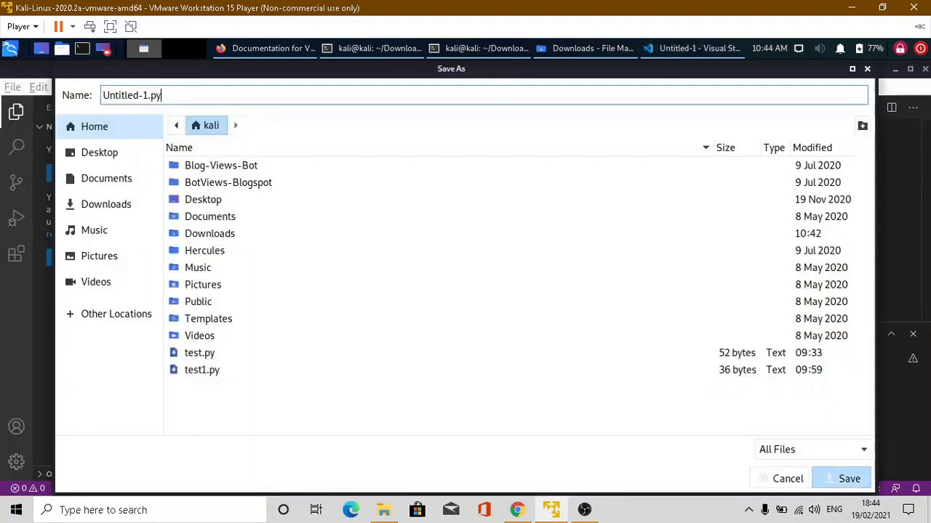
{"action": "left_click", "coordinate": [849, 479]}
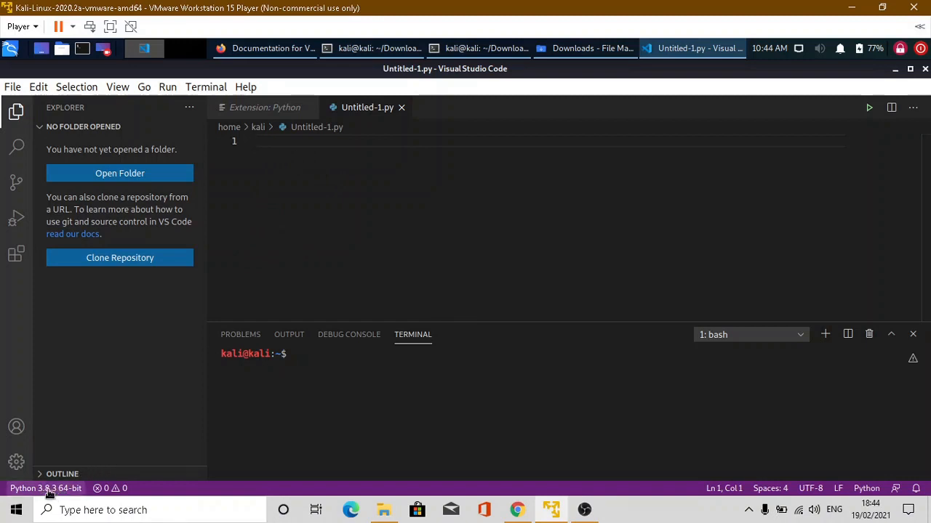
{"action": "left_click", "coordinate": [45, 489]}
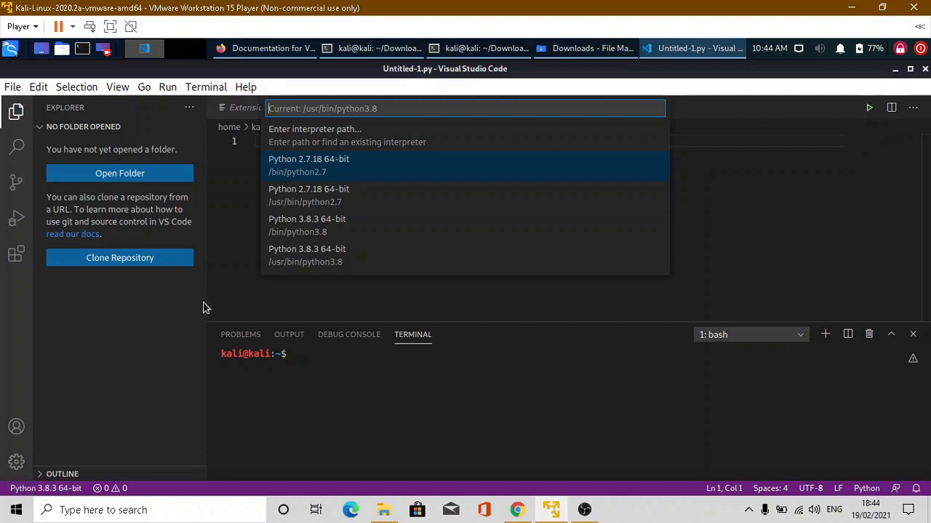
{"action": "mouse_move", "coordinate": [326, 256]}
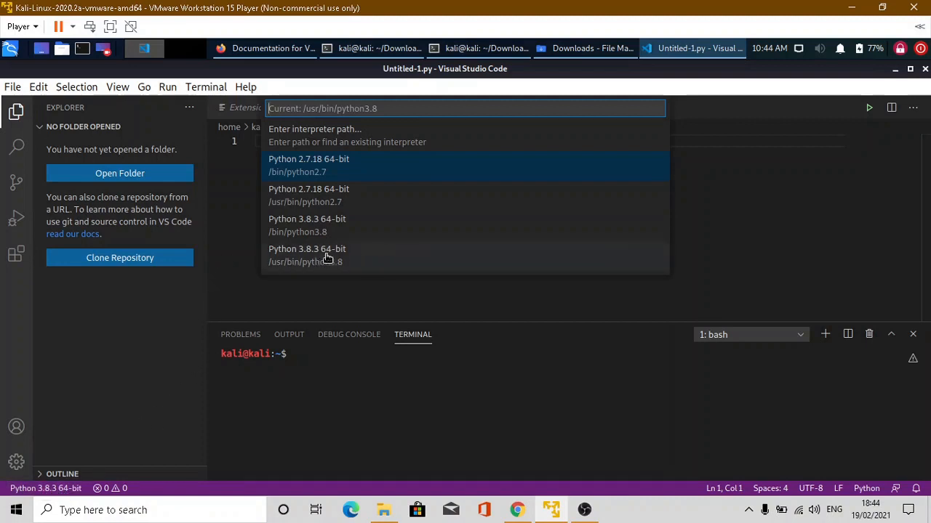
{"action": "mouse_move", "coordinate": [352, 253]}
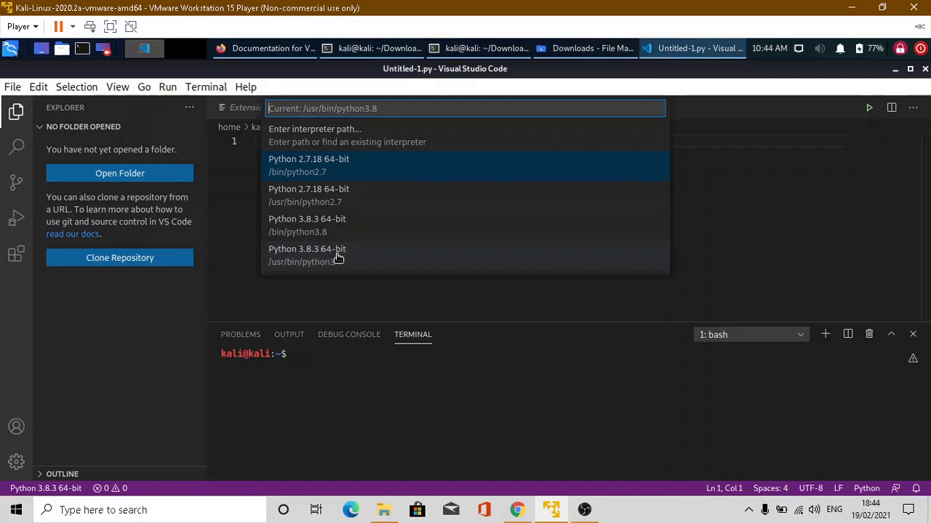
{"action": "mouse_move", "coordinate": [215, 356]}
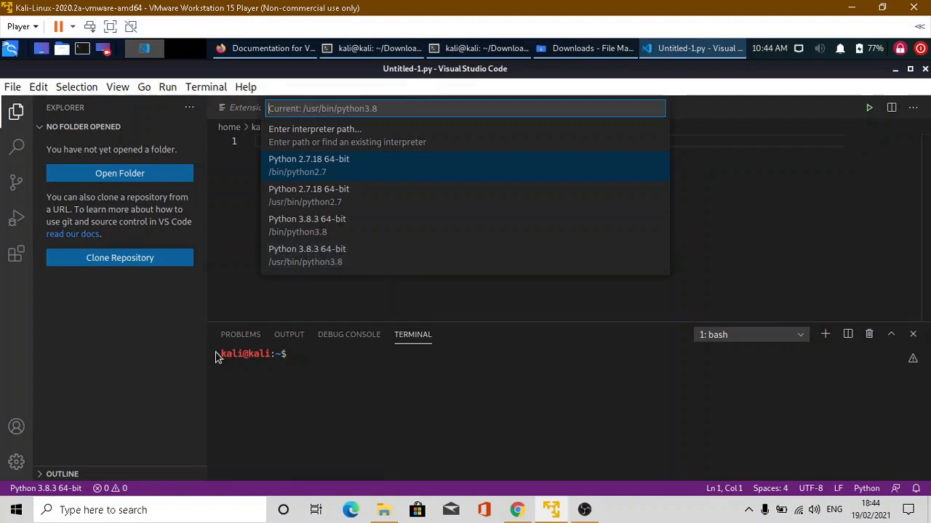
{"action": "mouse_move", "coordinate": [366, 250]}
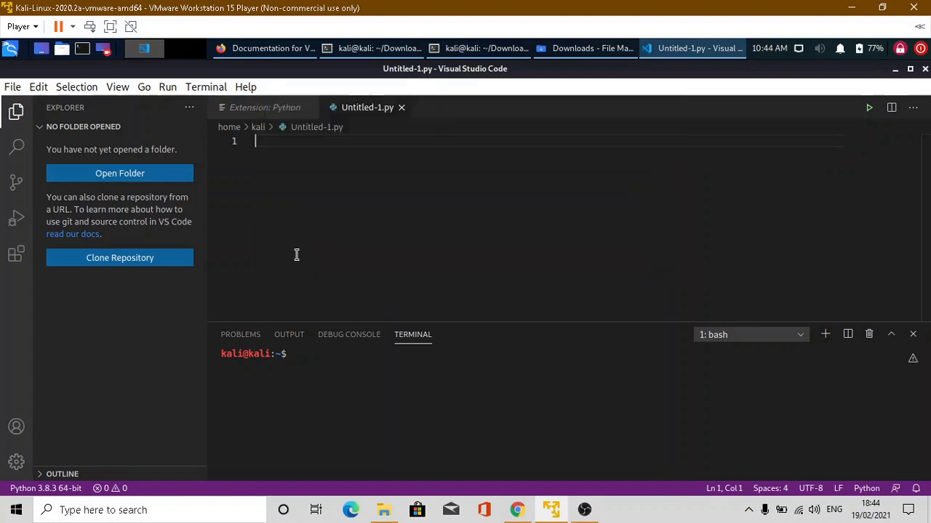
{"action": "mouse_move", "coordinate": [287, 162]}
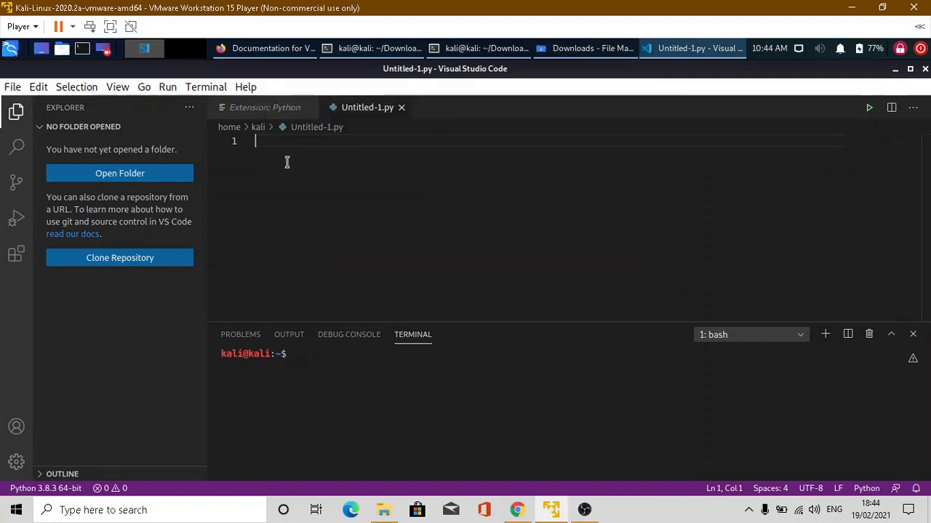
- Write print("hello world") and run the Python file in the terminal
{"action": "type", "text": "P"}
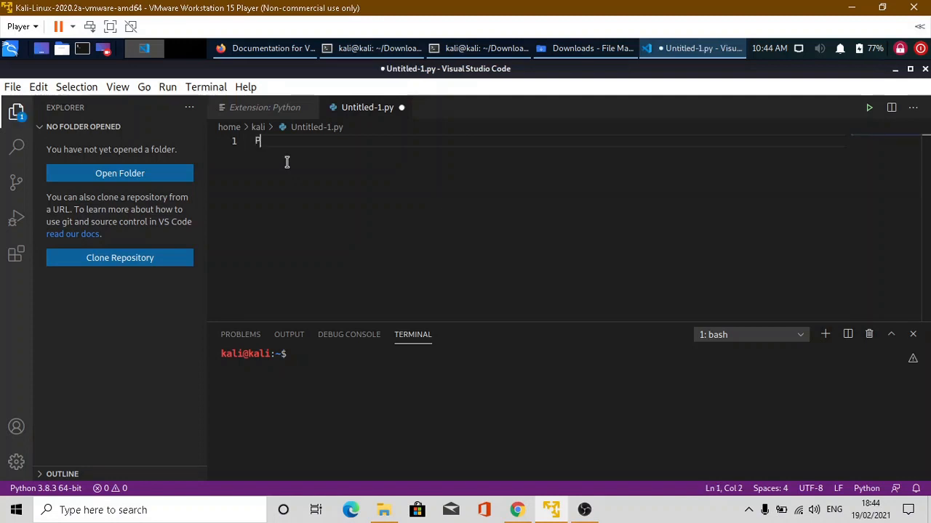
{"action": "type", "text": "rint(\""}
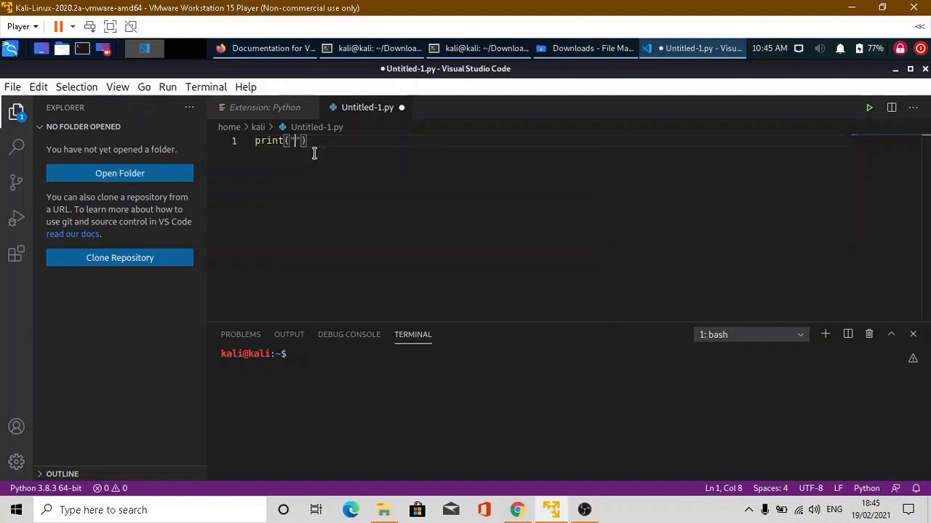
{"action": "type", "text": "hello world"}
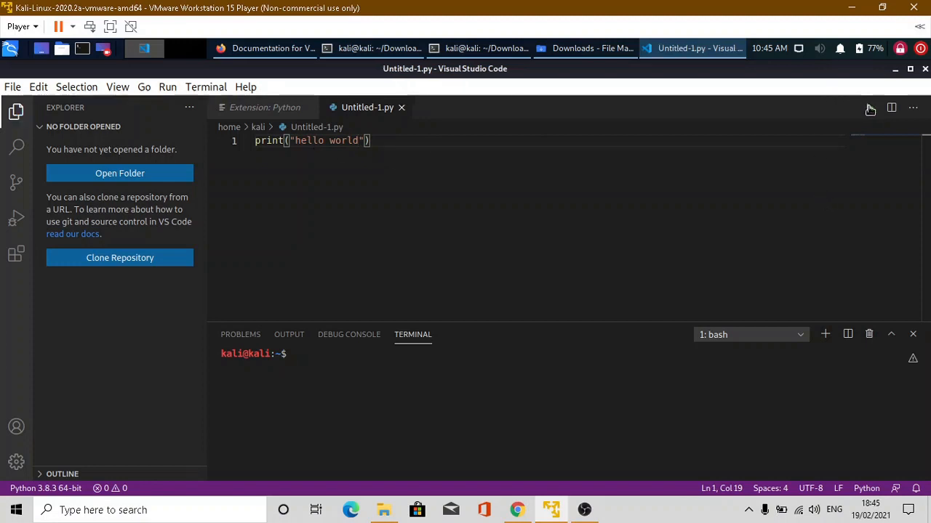
{"action": "left_click", "coordinate": [869, 108]}
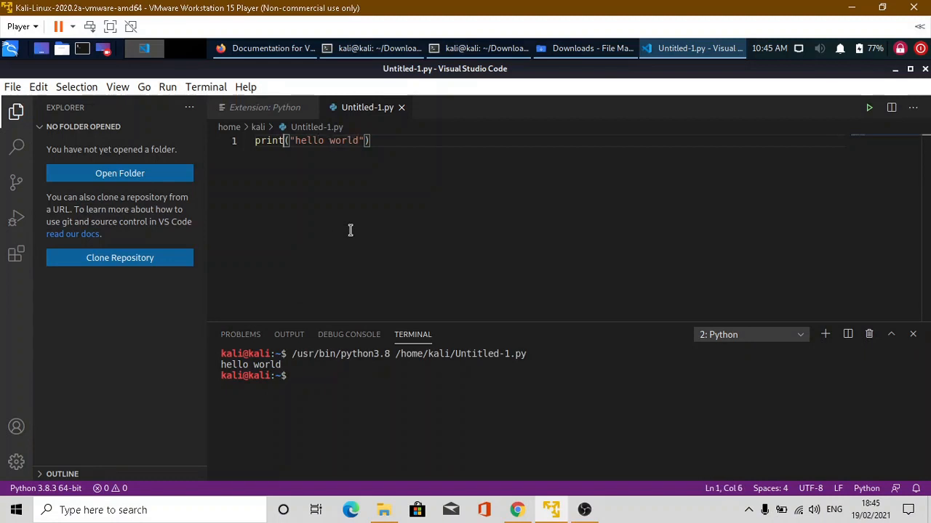
- Comment out the hello world line, add print(76545*8765) on line 3 and run it, printing 670916925
{"action": "type", "text": "#"}
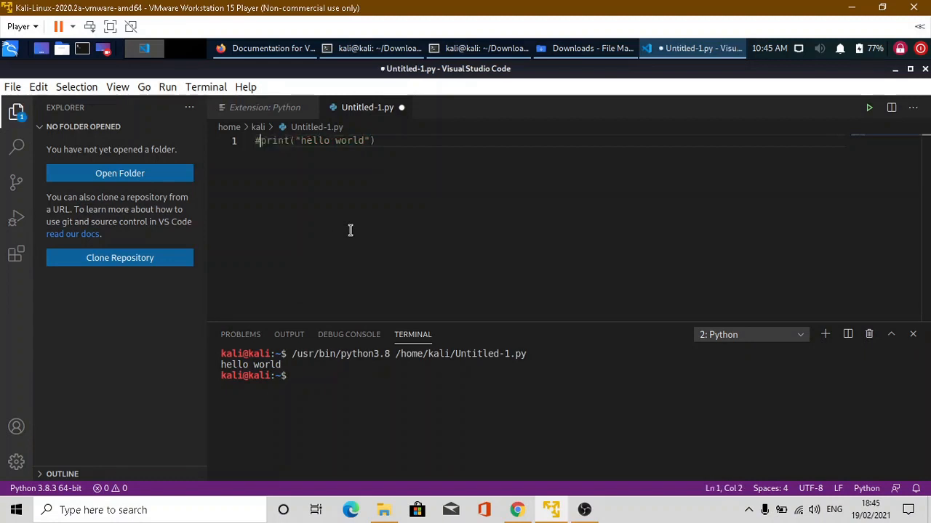
{"action": "key", "text": "Enter"}
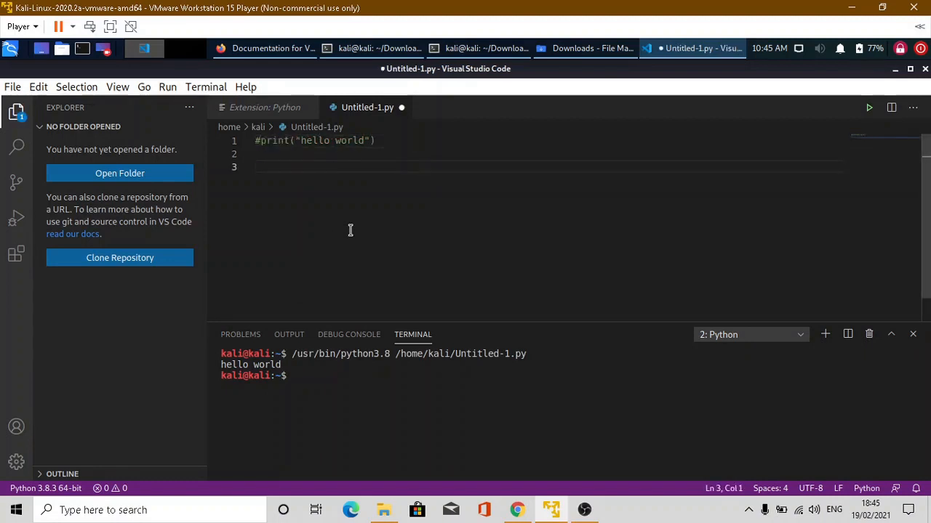
{"action": "type", "text": "print("}
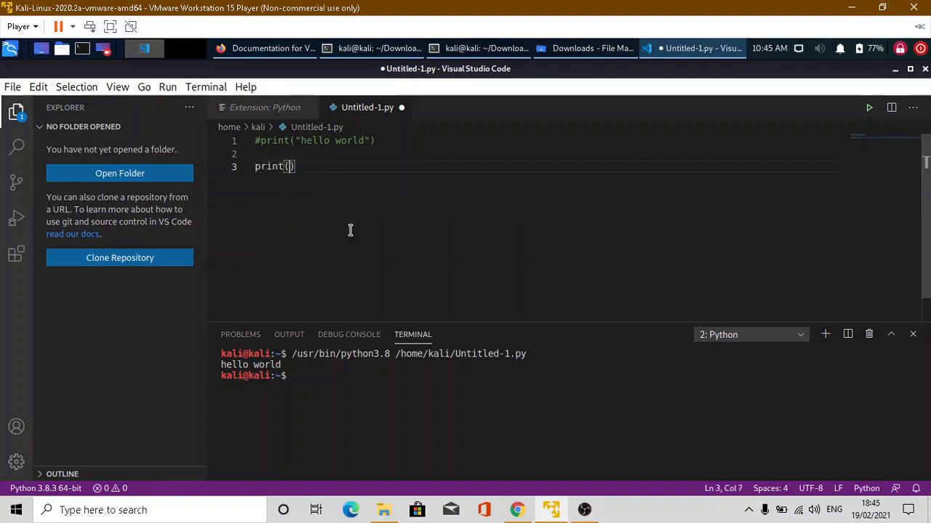
{"action": "type", "text": "76545"}
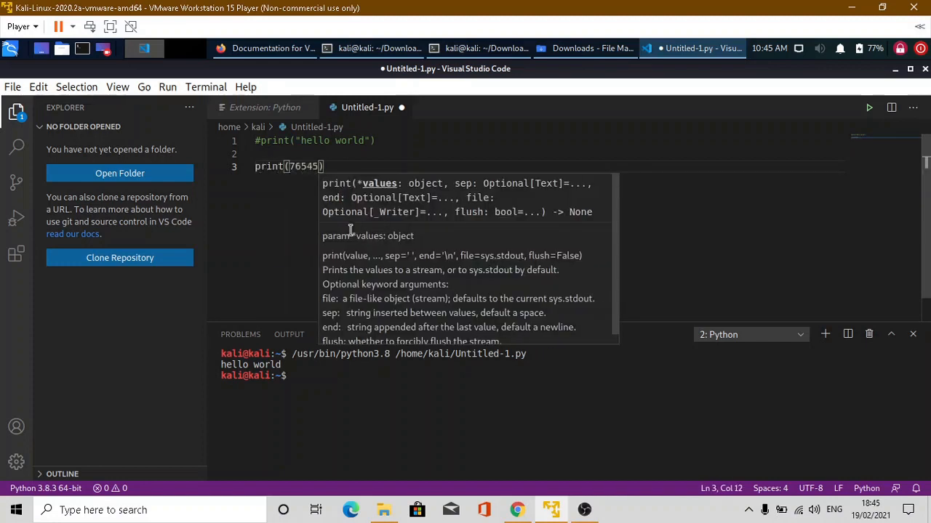
{"action": "type", "text": "+"}
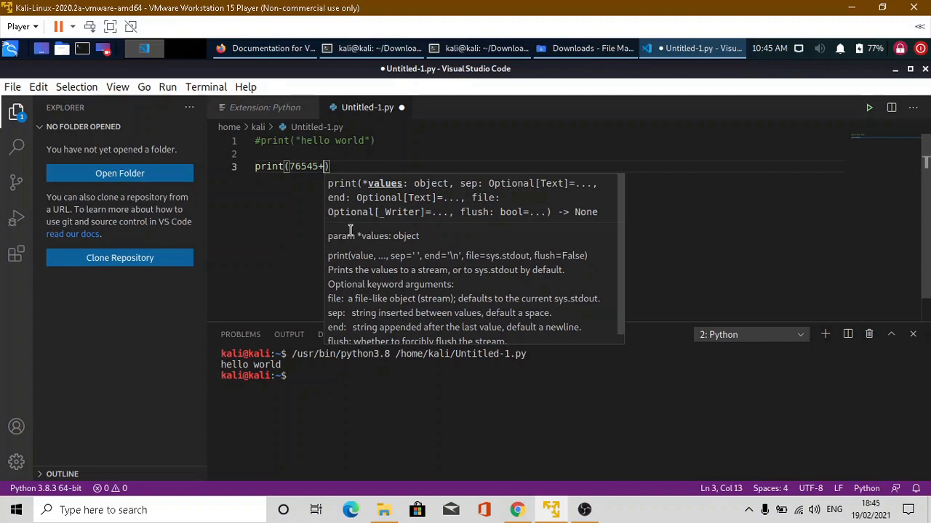
{"action": "type", "text": "*8765"}
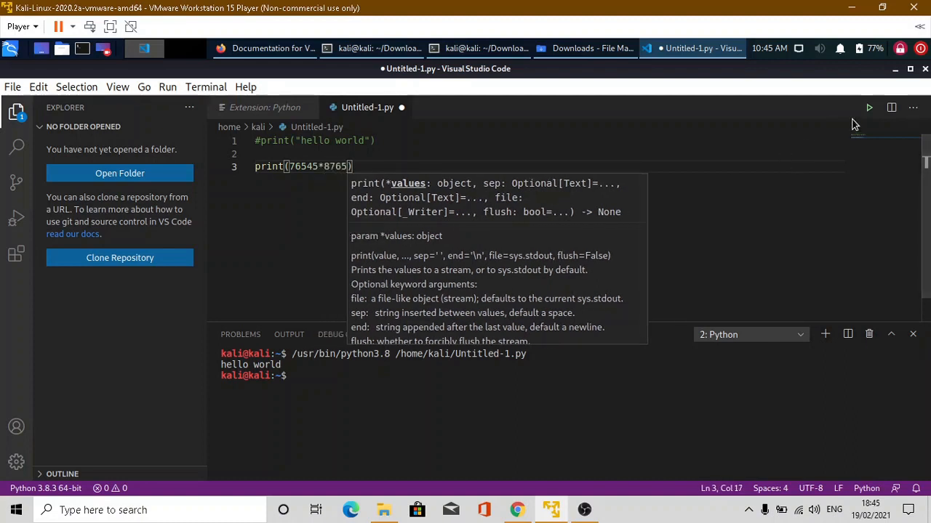
{"action": "left_click", "coordinate": [868, 107]}
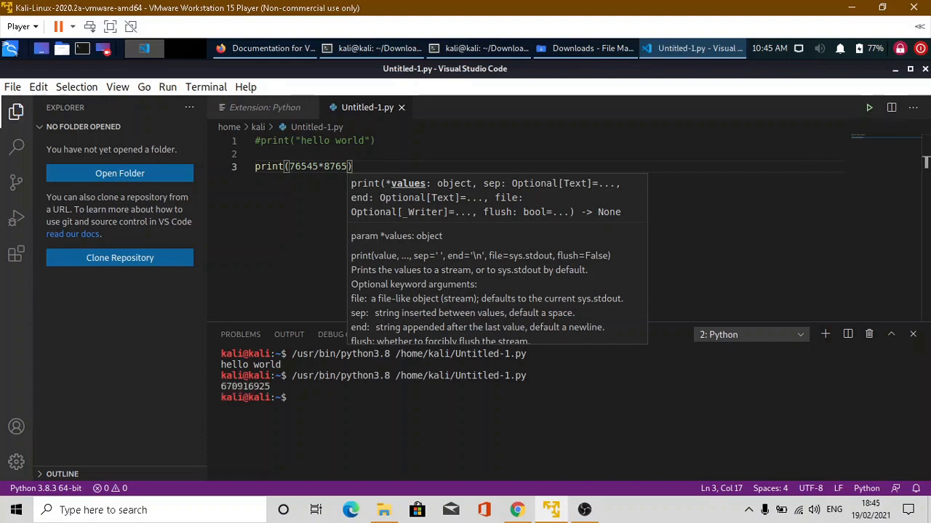